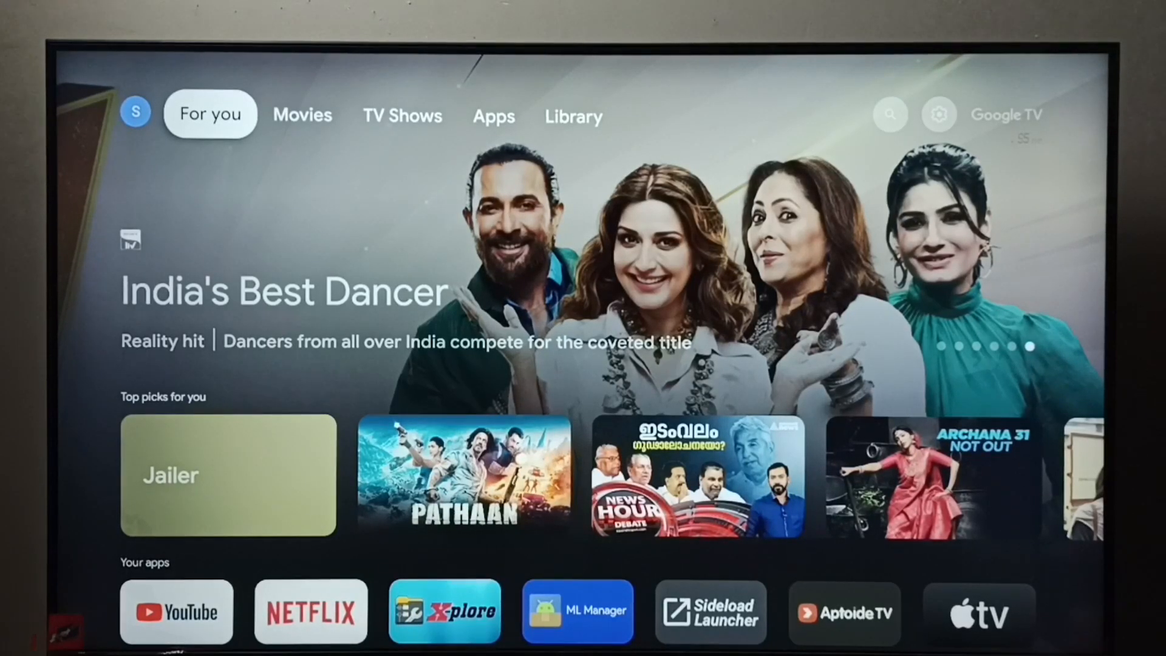
Step: Bring up the quick settings panel from the home screen's top-right profile area
left_click(403, 115)
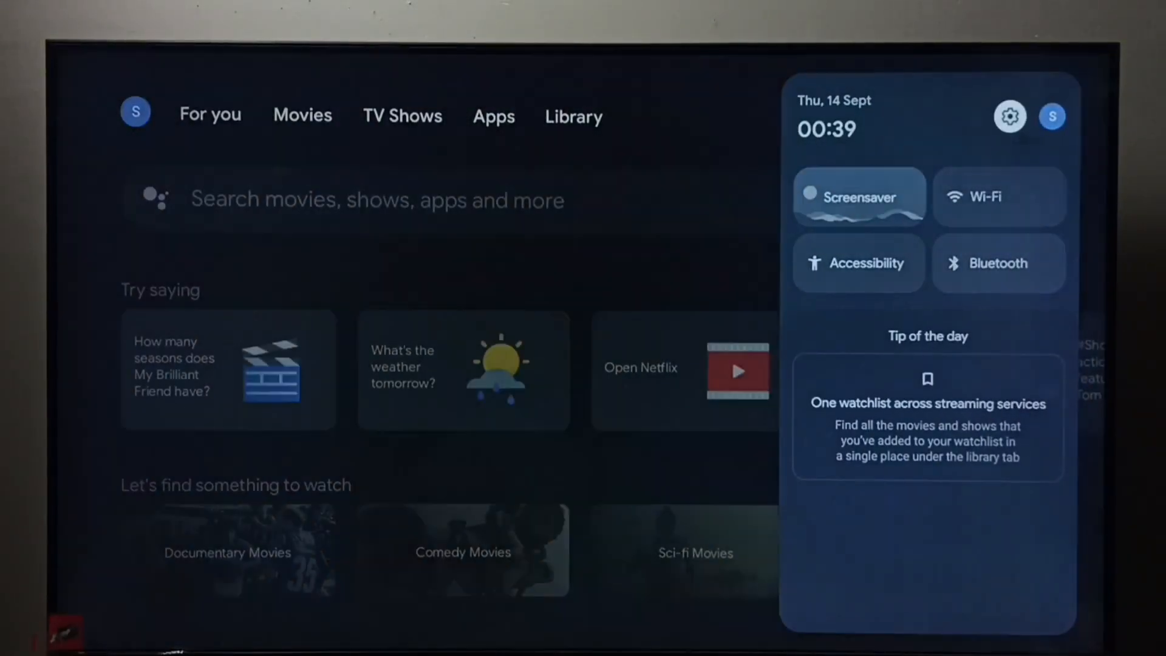
Step: Go into Settings via the gear icon and enter Network and Internet for Airtel_mywifi
left_click(1010, 115)
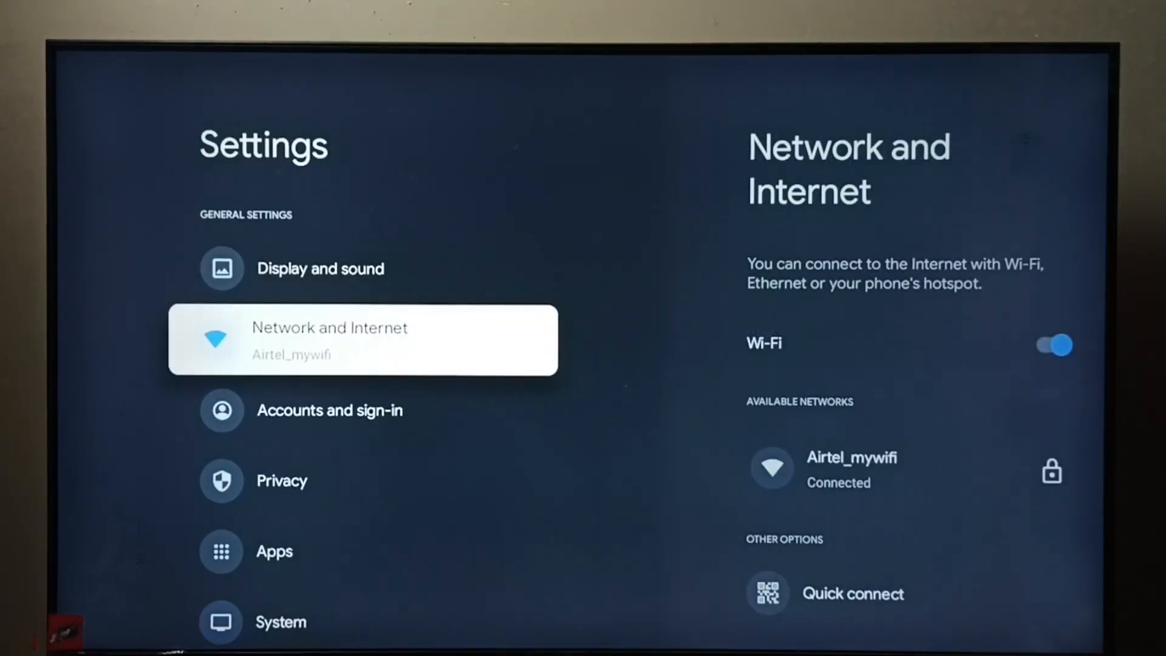
left_click(364, 340)
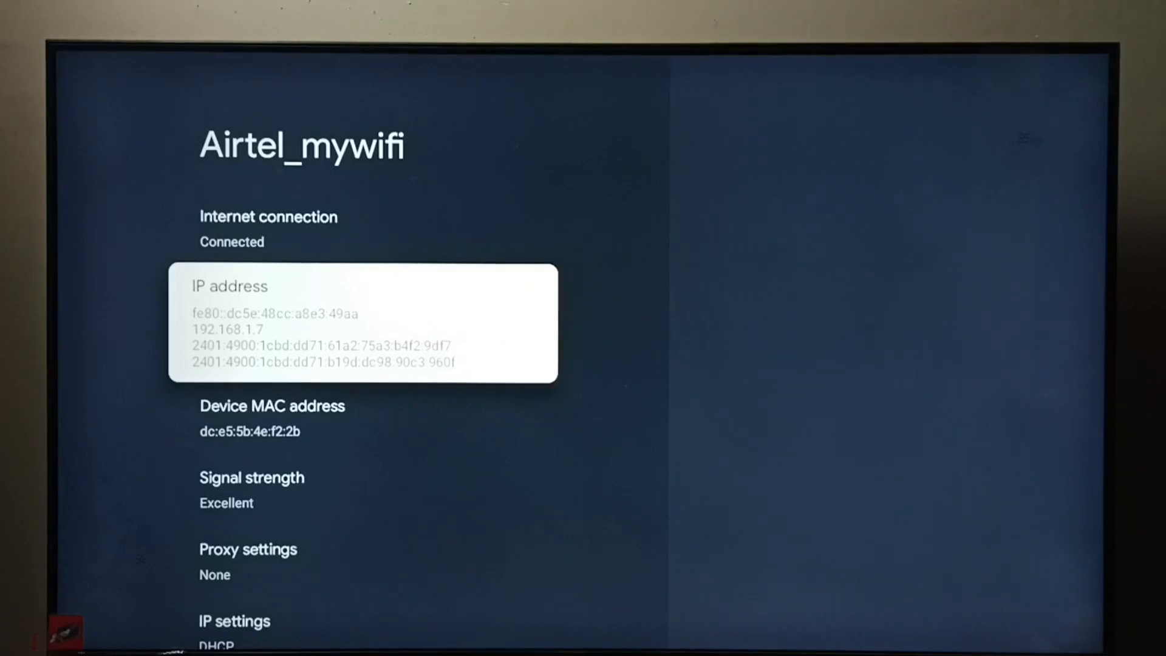
Step: Move from the IP address entry down to the Device MAC address on the network details page
key("Down")
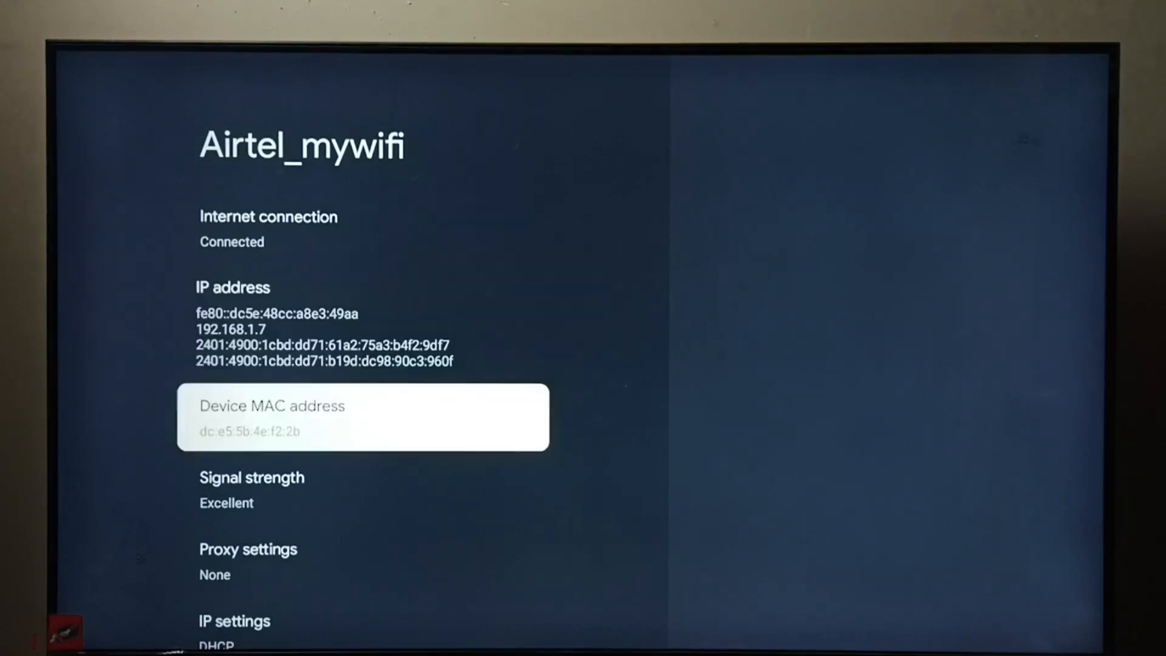